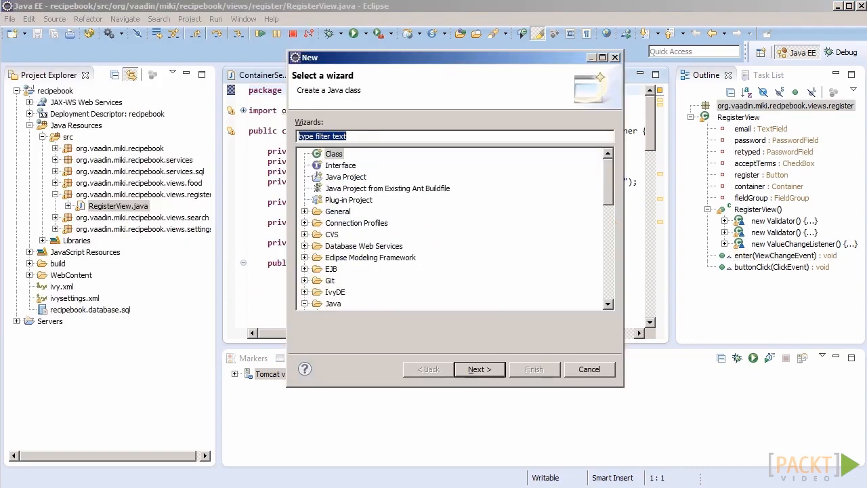
Create Vaadin theme 'recipebooktheme' in recipebook via New > Other wizard and apply it to MainUI
text(vaa)
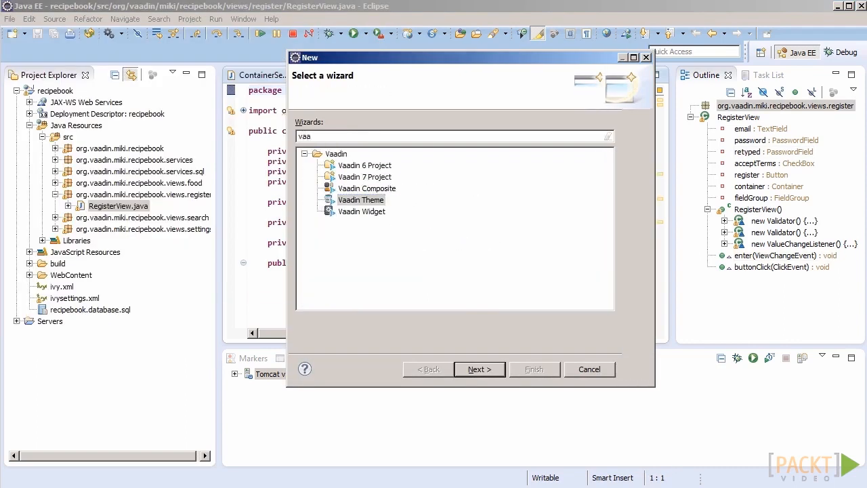
click(479, 368)
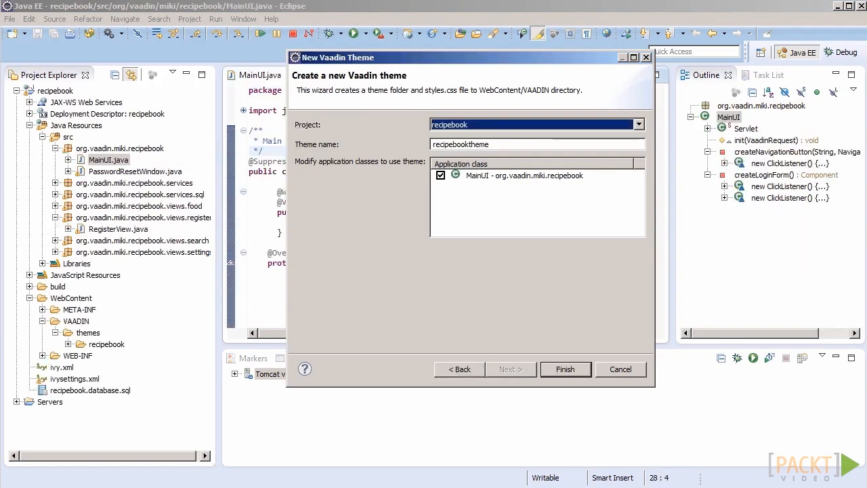
click(565, 368)
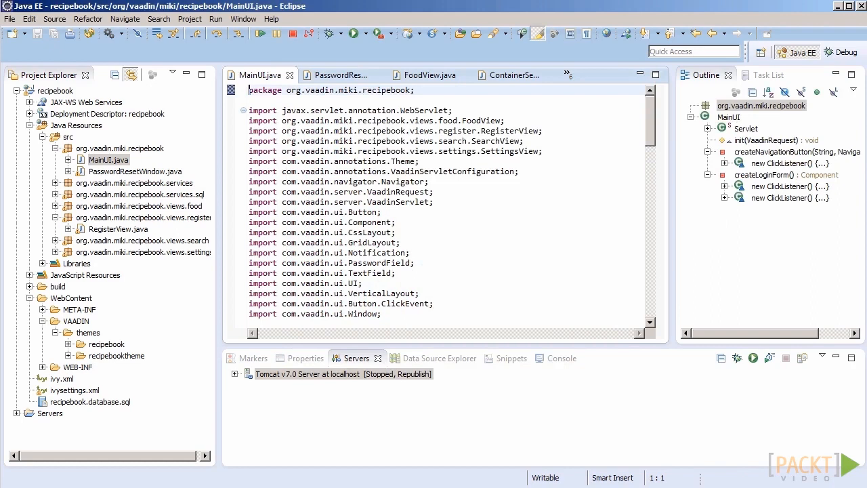
click(244, 111)
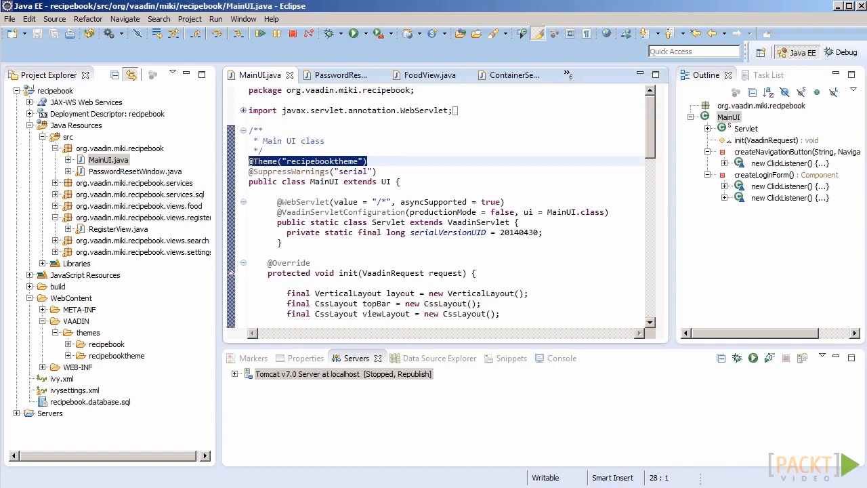
click(68, 355)
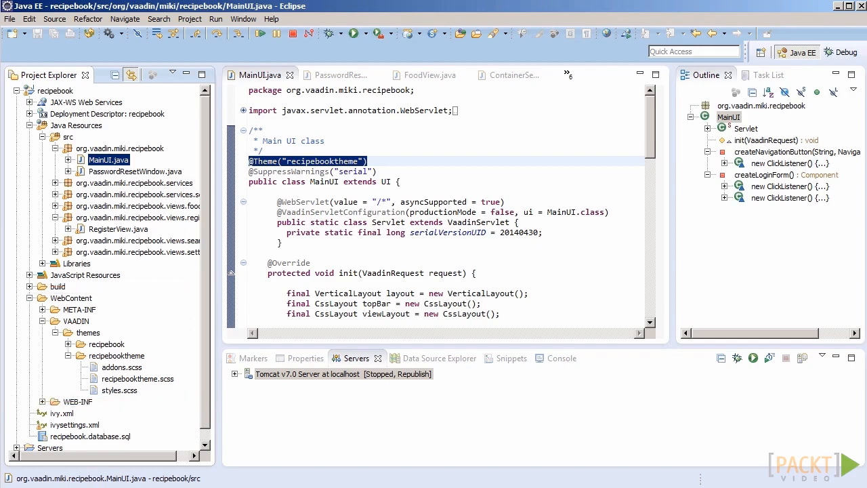
click(139, 378)
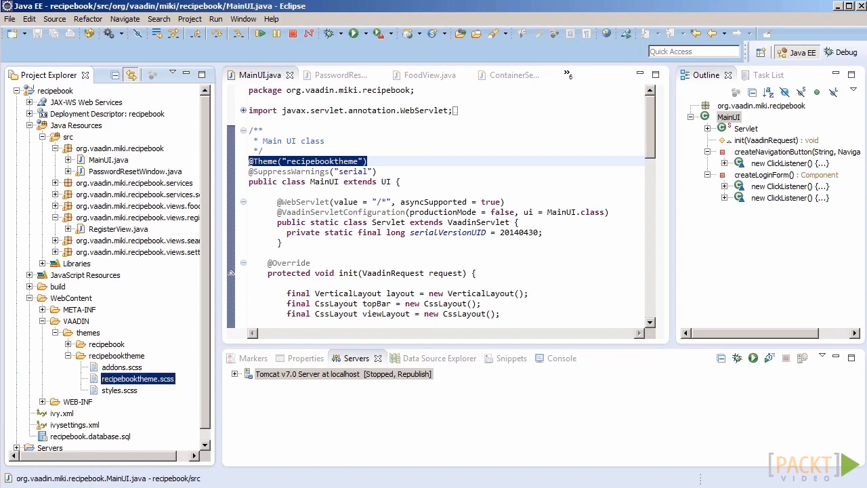
Open recipebooktheme.scss, styles.scss and addons.scss in the editor, returning to recipebooktheme.scss
double_click(138, 378)
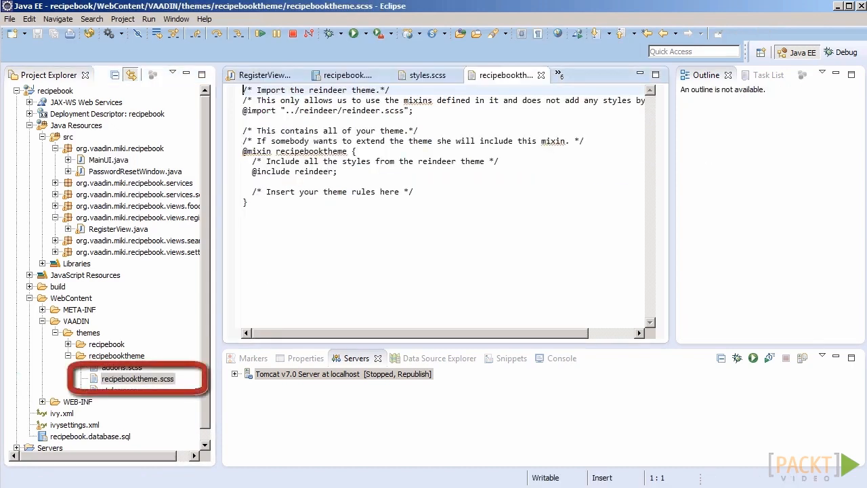
click(120, 390)
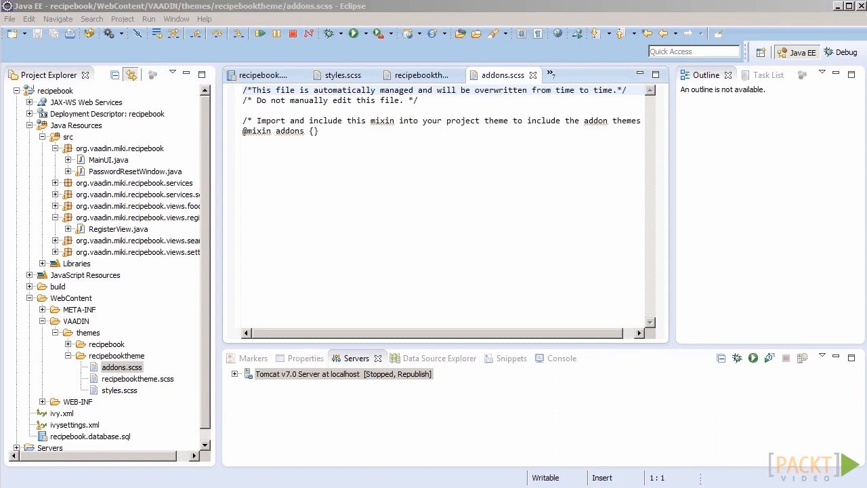
double_click(138, 380)
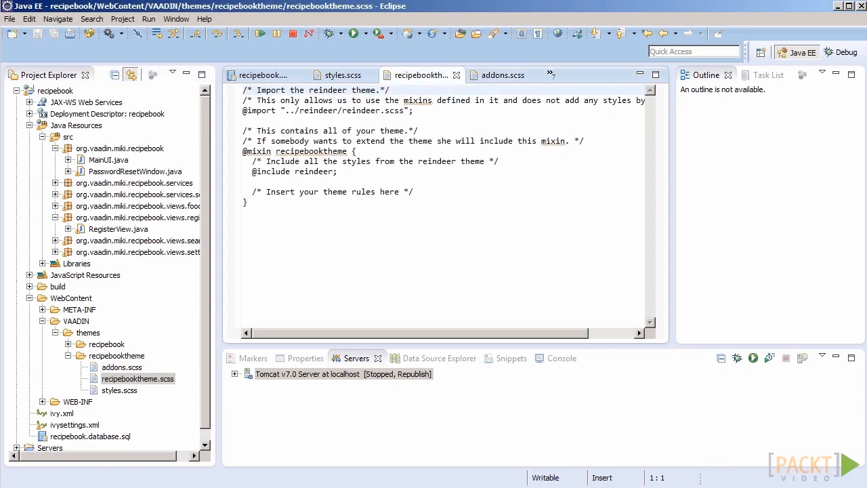